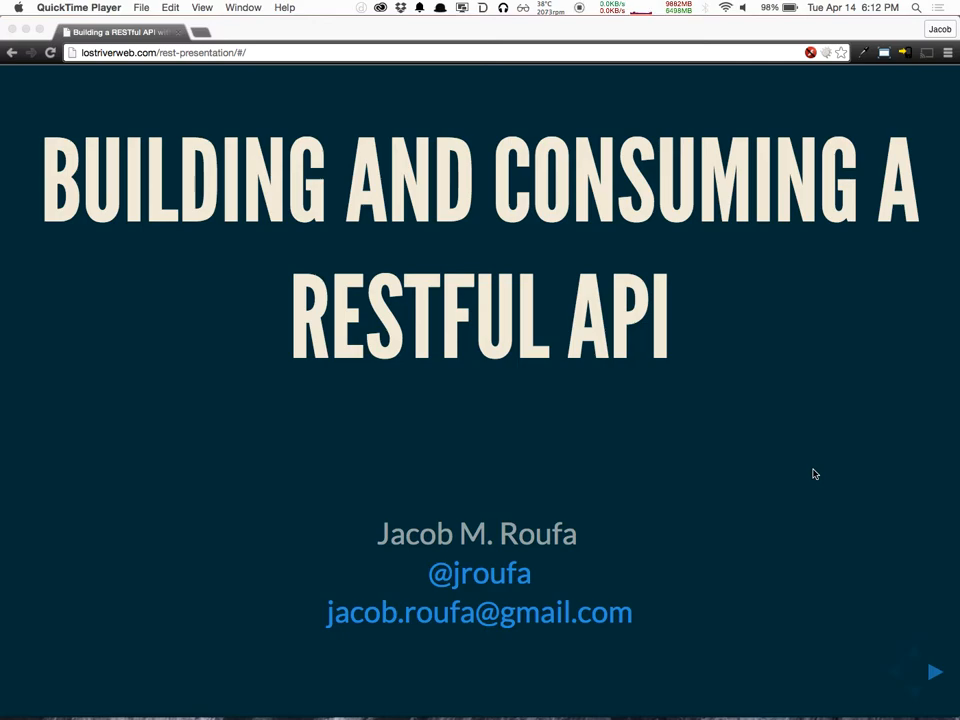
# - Advance from the title slide to the 'What is REST?' slide with Wikipedia's definition
pyautogui.click(936, 672)
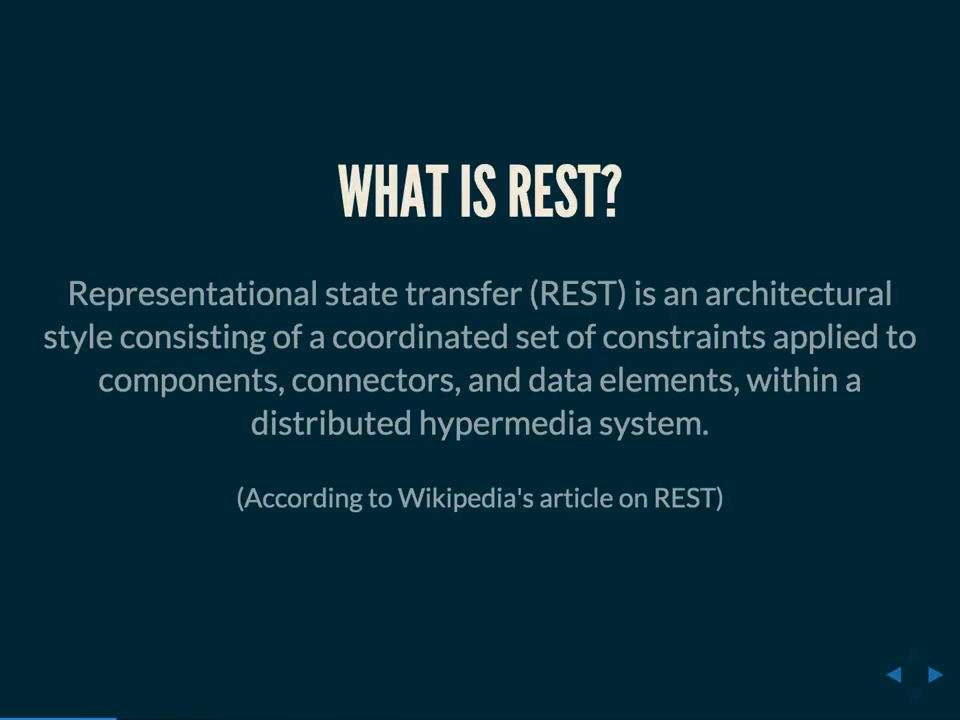
pyautogui.click(940, 674)
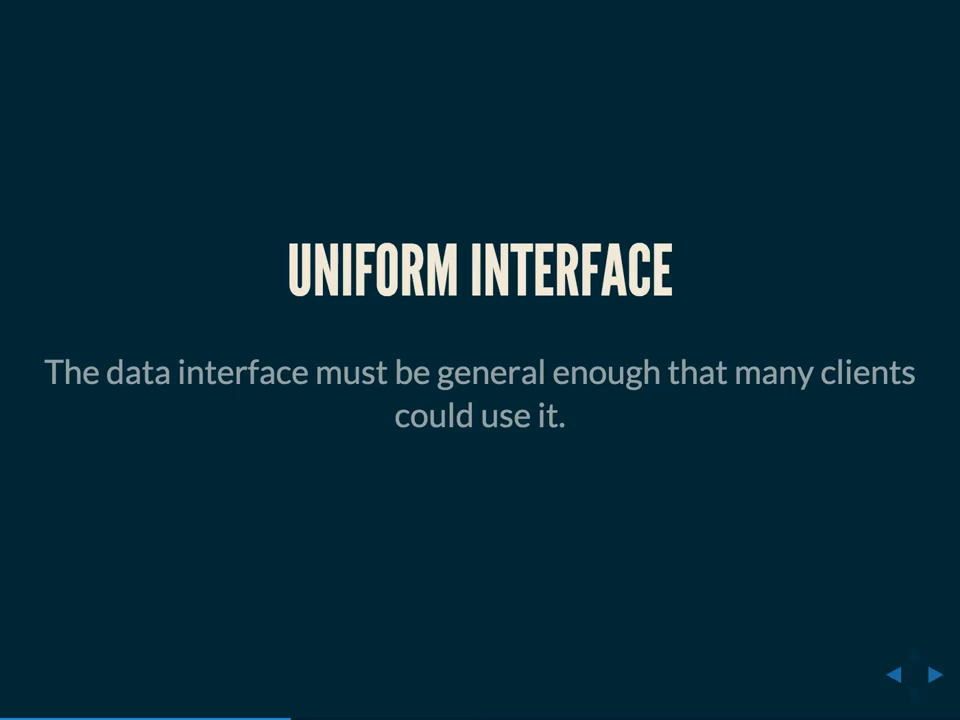
pyautogui.click(928, 676)
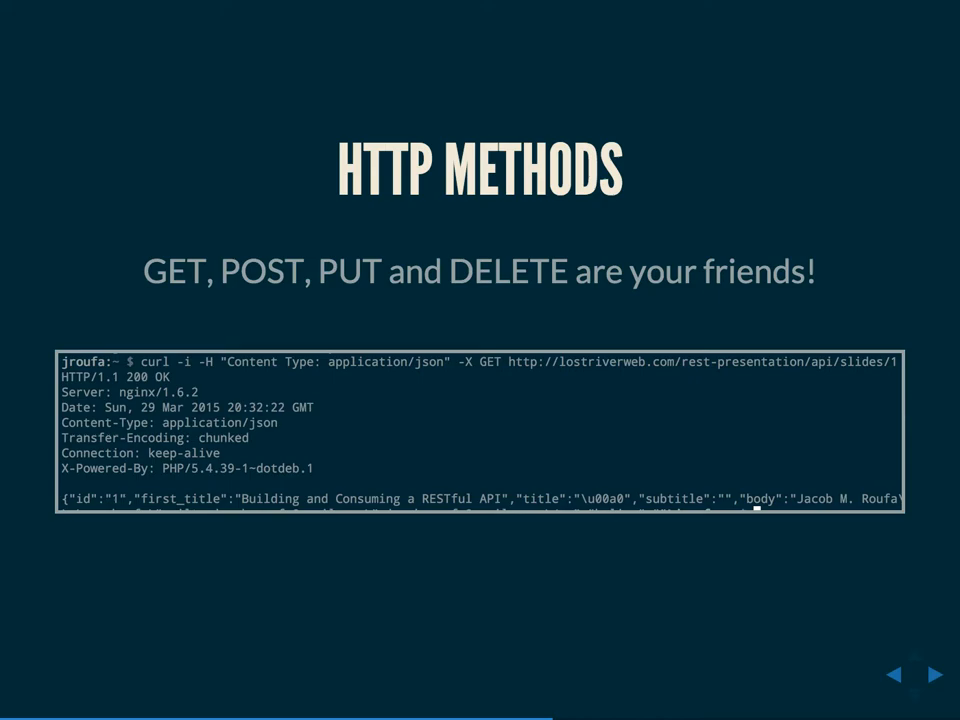
# - Advance the deck to the 'Yo Dawg' RESTful API meme slide
pyautogui.click(932, 676)
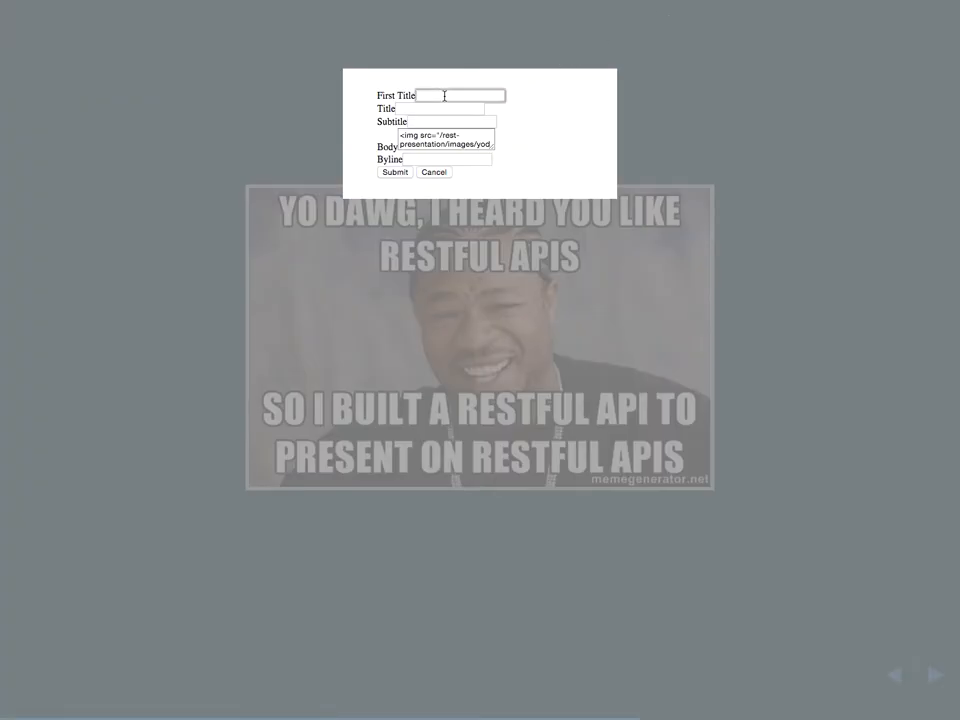
# - Enter 'Meme h' as the start of the new slide's First Title
pyautogui.write('Meme h')
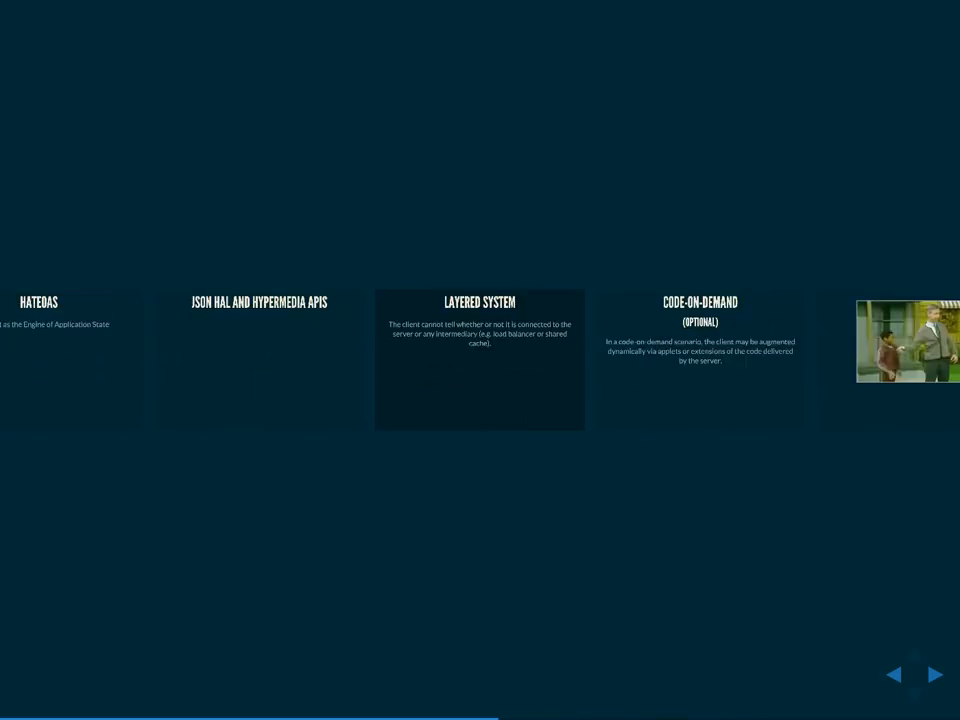
# - Advance the overview to the Slim code slides centred on the POST Method slide
pyautogui.click(934, 674)
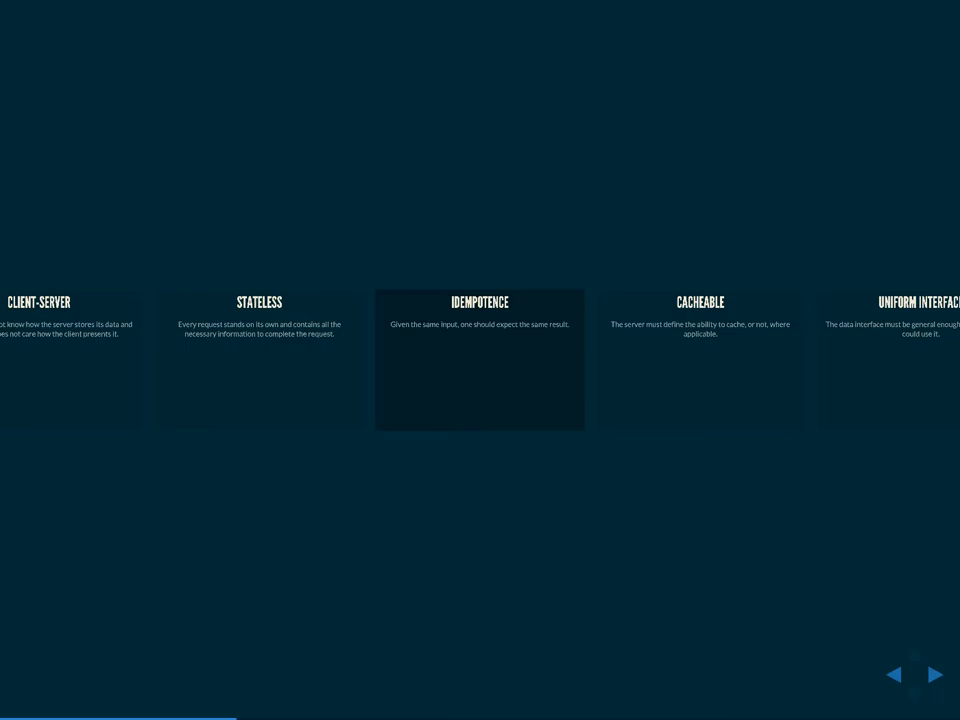
pyautogui.click(896, 674)
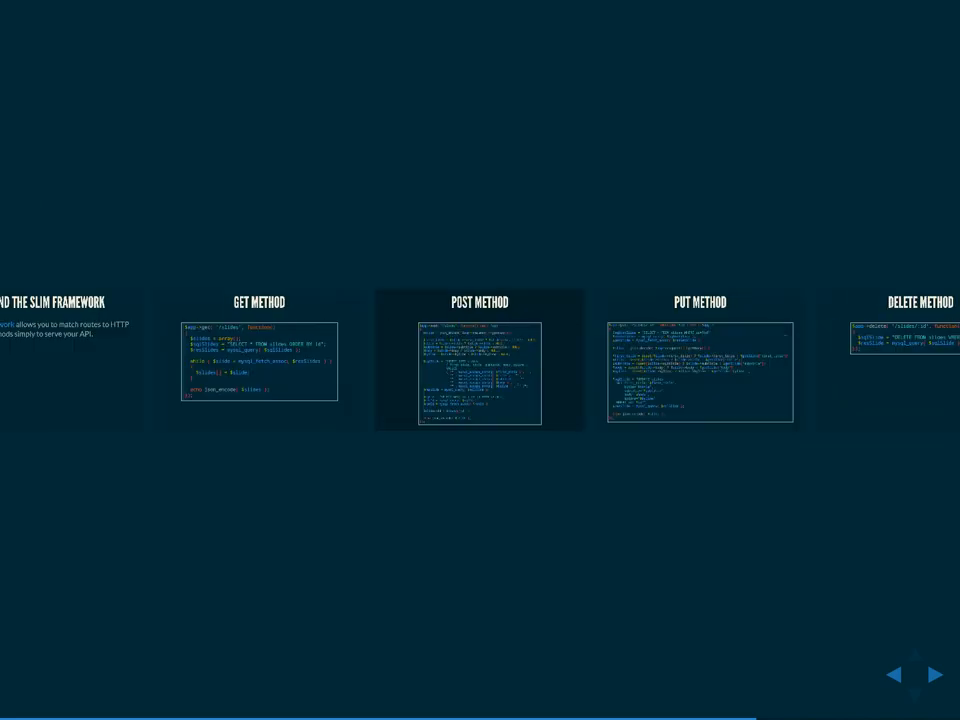
# - Move from the video clip slide to the DELETE Method slide with its PHP route code
pyautogui.click(932, 674)
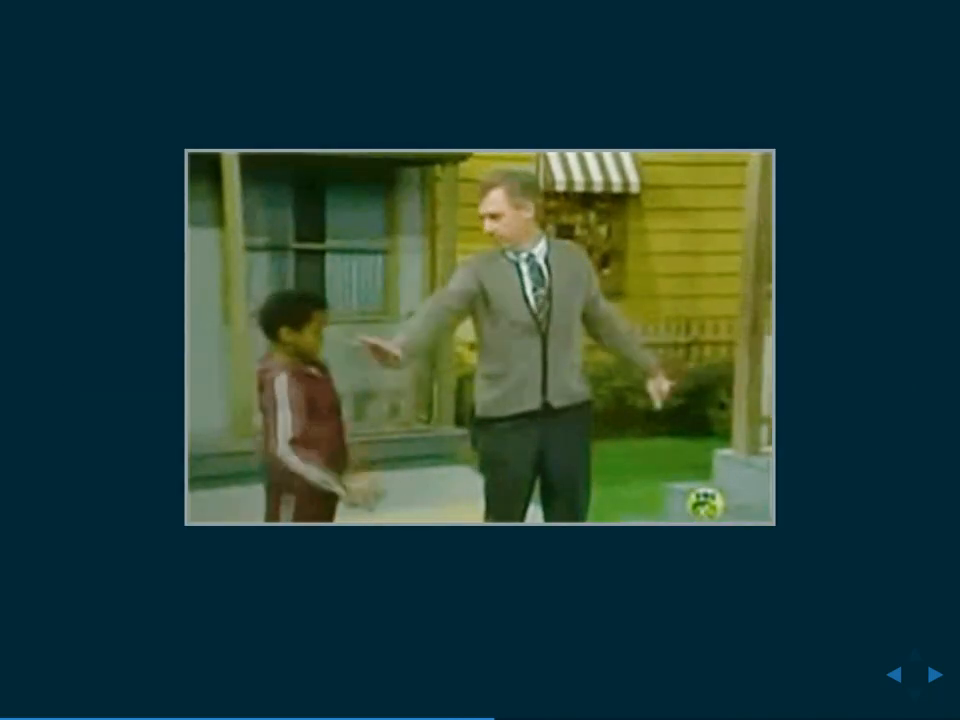
pyautogui.click(928, 672)
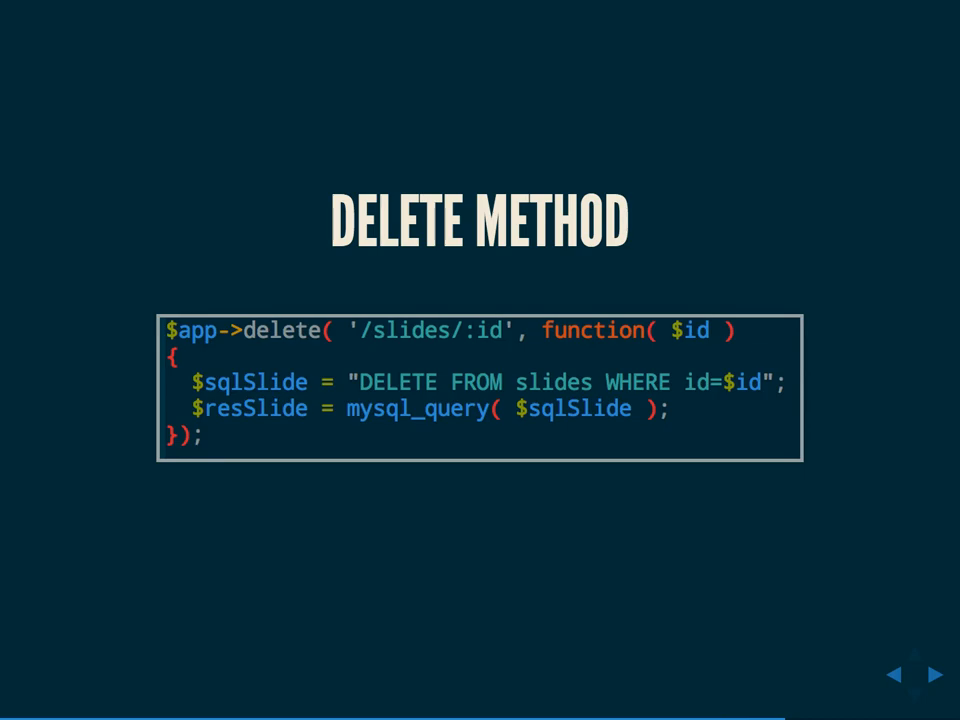